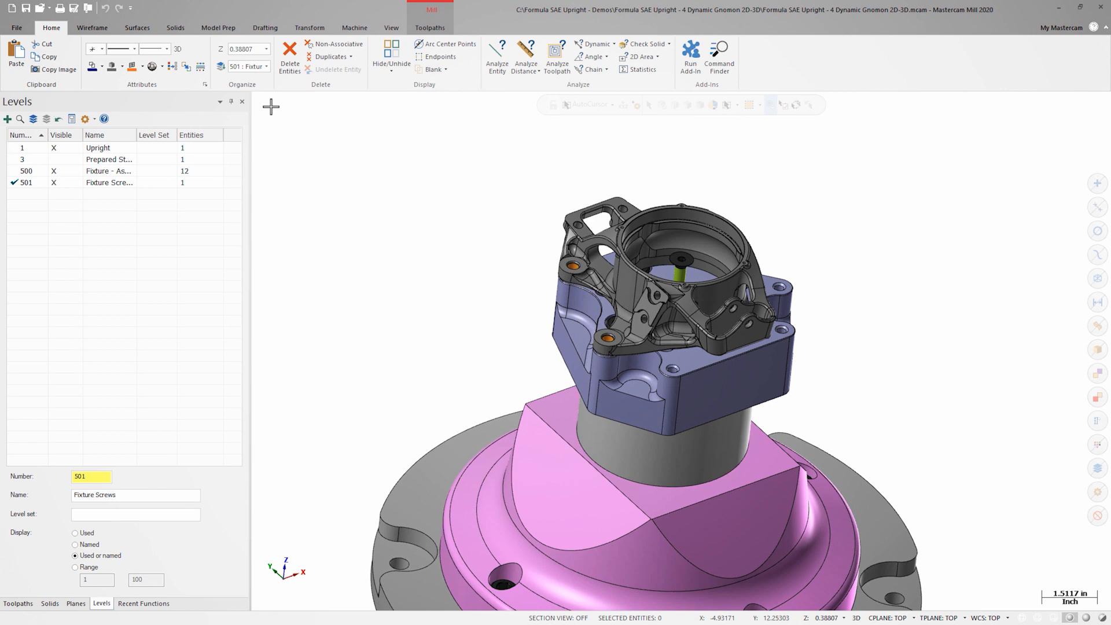
{"action": "mouse_move", "coordinate": [412, 177]}
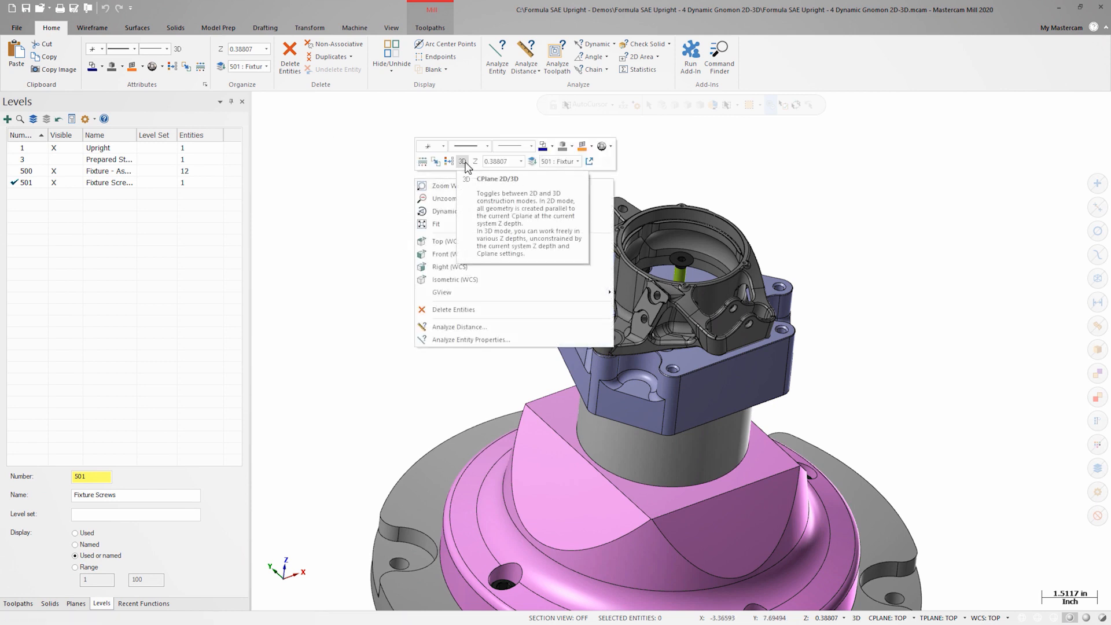
{"action": "mouse_move", "coordinate": [341, 92]}
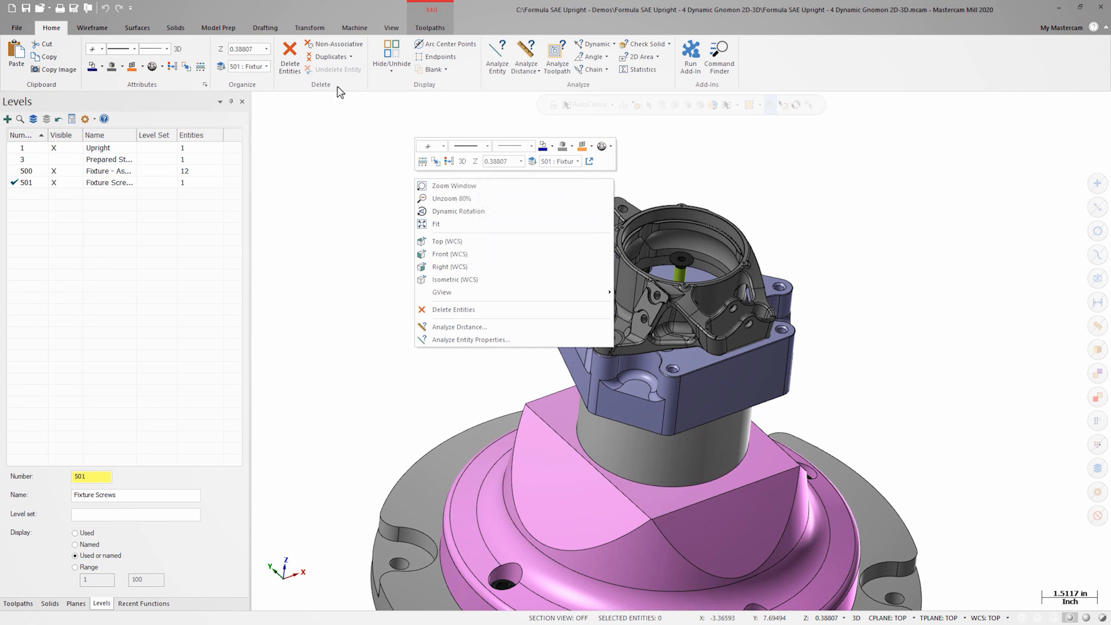
Switch the ribbon to the Transform functions.
{"action": "left_click", "coordinate": [309, 28]}
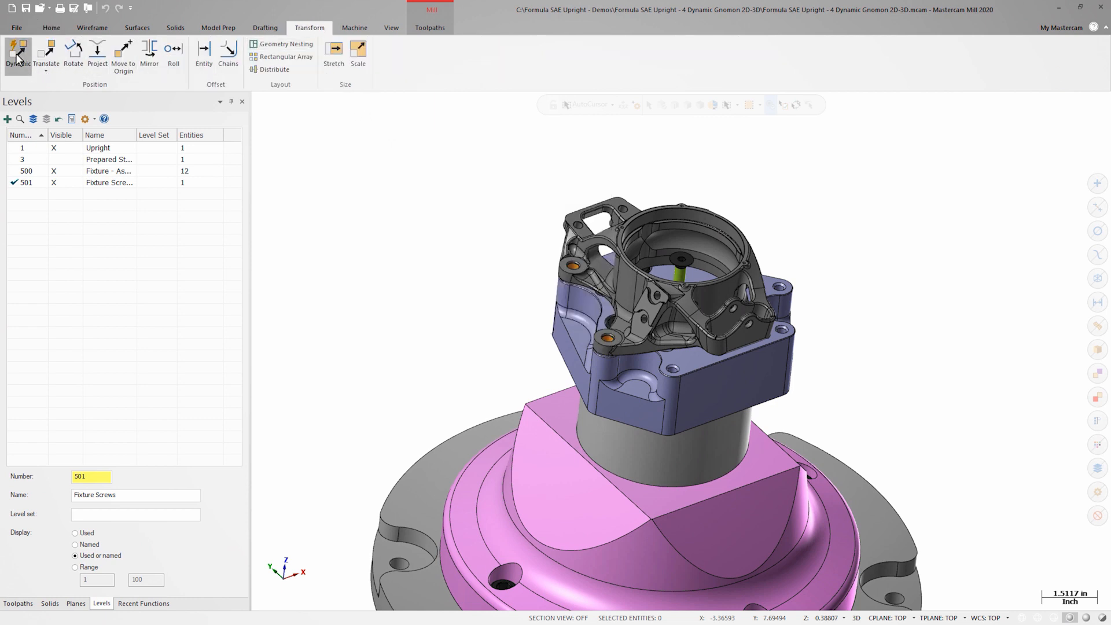
Start a Dynamic transform with the fixture screw selected as the geometry to move.
{"action": "left_click", "coordinate": [17, 54]}
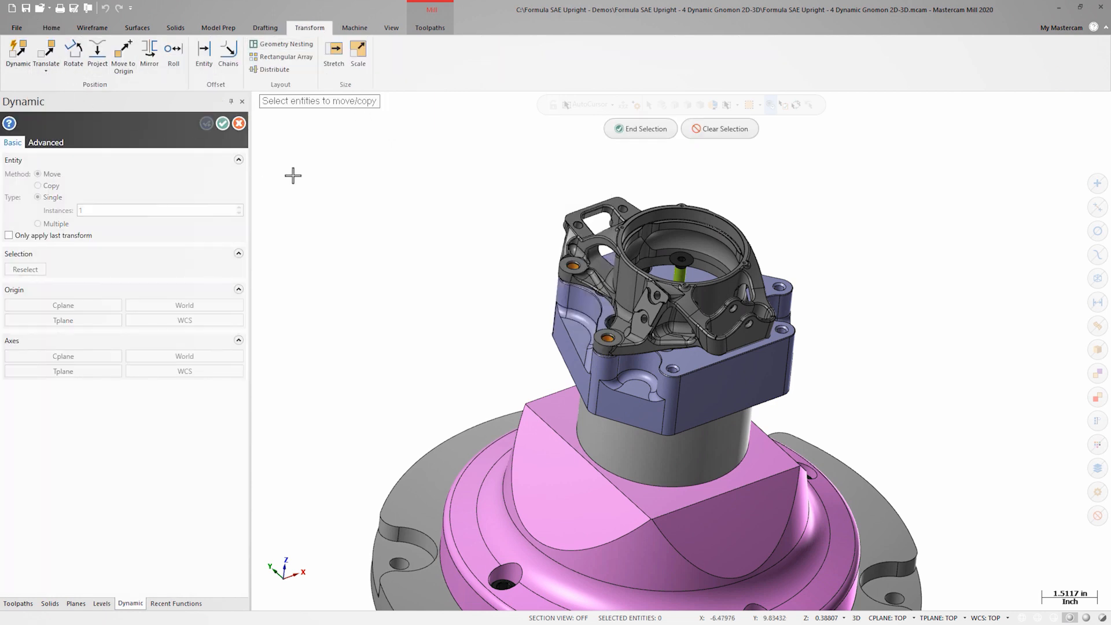
{"action": "left_click", "coordinate": [686, 220]}
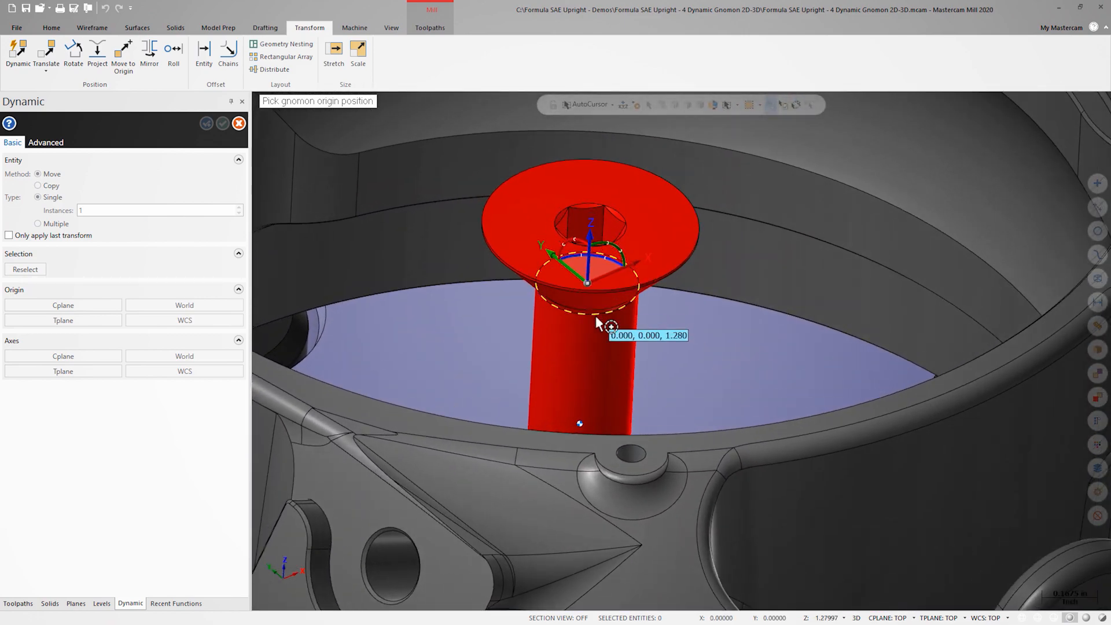
Set the gnomon origin at the screw head's underside edge, then bring up View display options.
{"action": "left_click", "coordinate": [611, 327]}
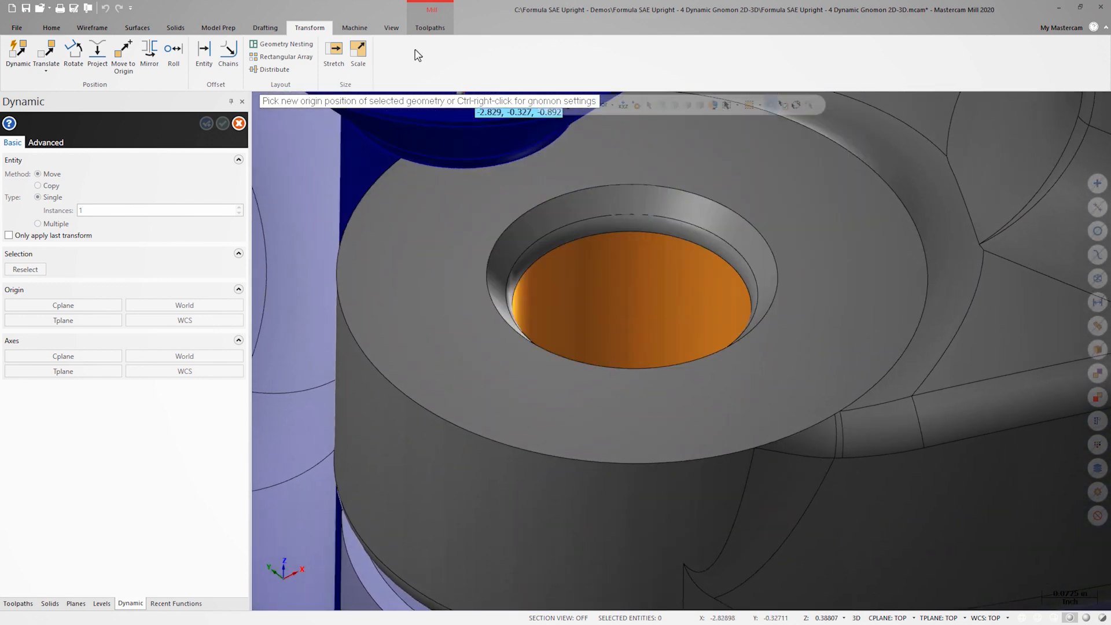
{"action": "left_click", "coordinate": [391, 27]}
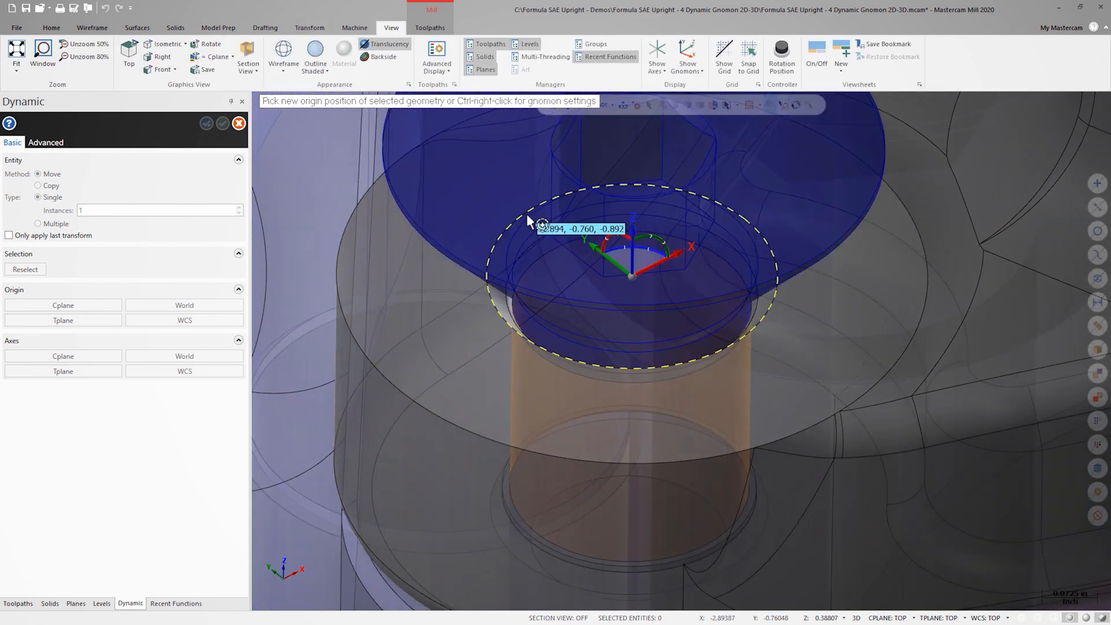